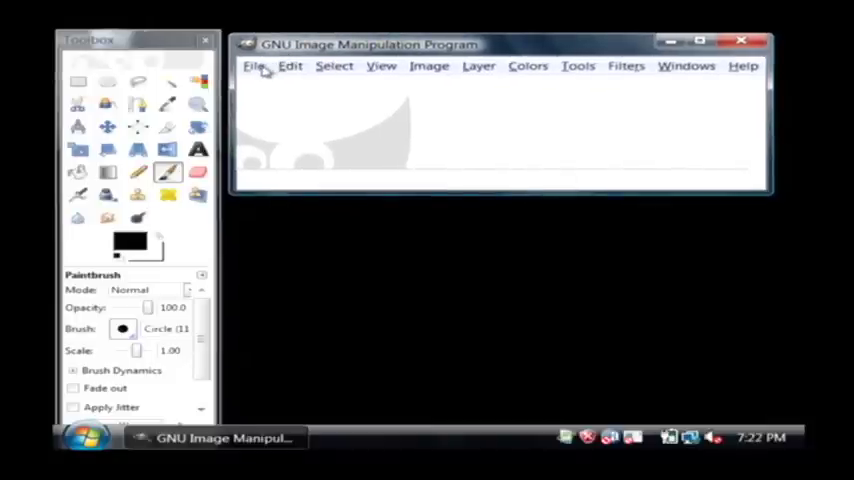
- Create a new 64x64 pixel image from File > New
left_click(254, 66)
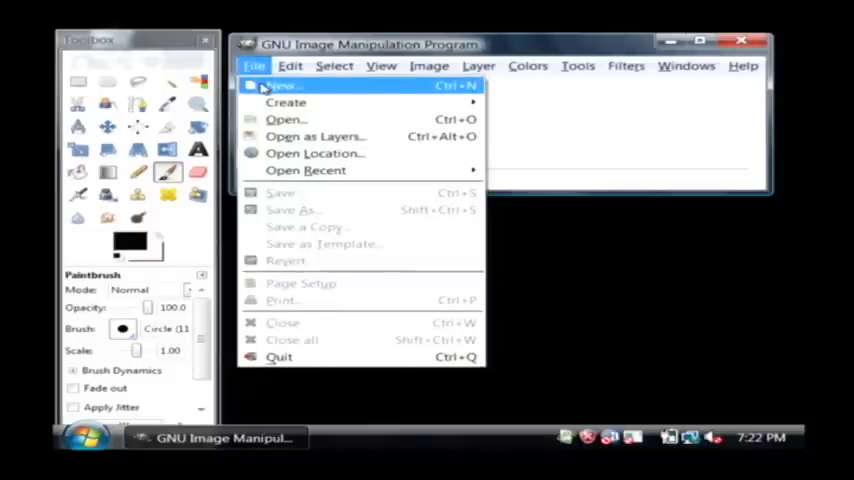
left_click(282, 86)
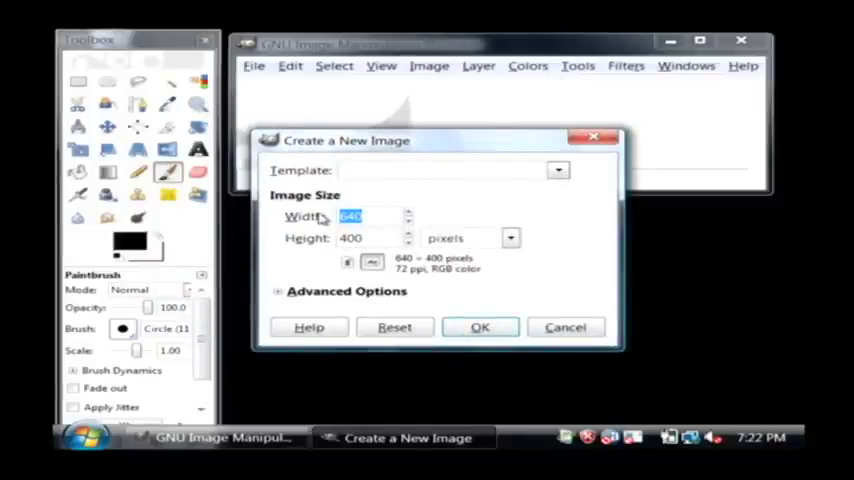
type("64")
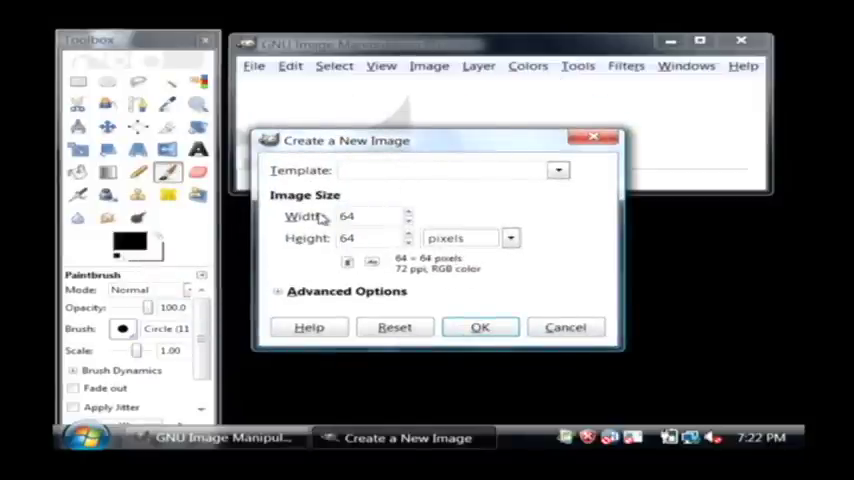
left_click(480, 327)
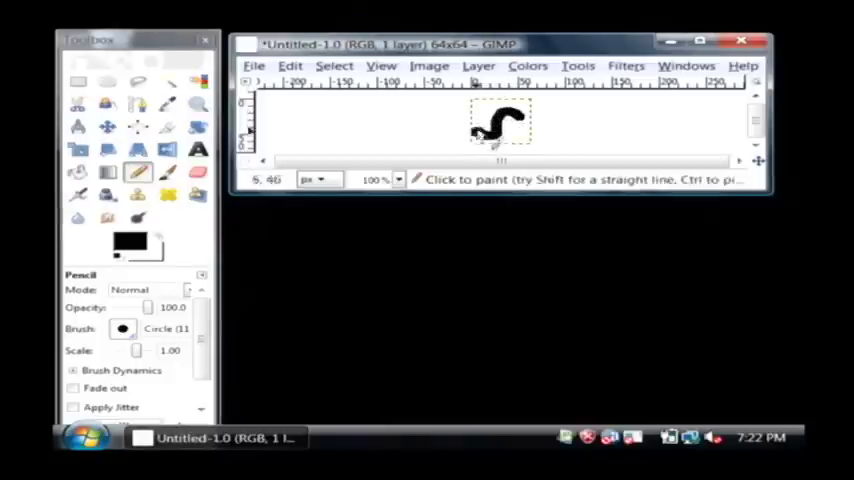
- Set the foreground drawing colour to red
left_click(127, 243)
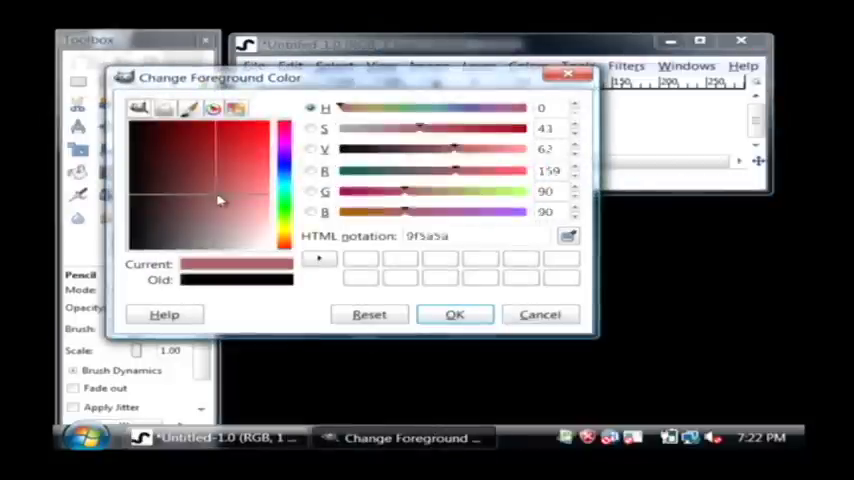
left_click(454, 314)
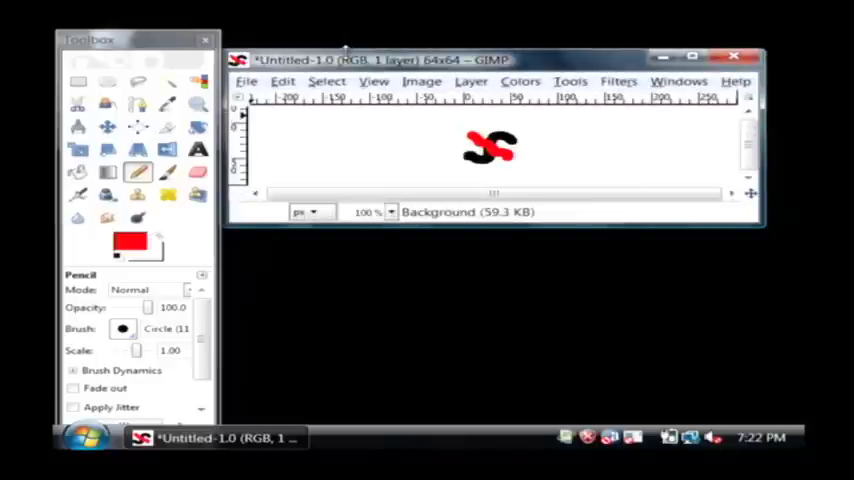
- Start Save As with Microsoft Windows icon chosen as the file type
left_click(246, 81)
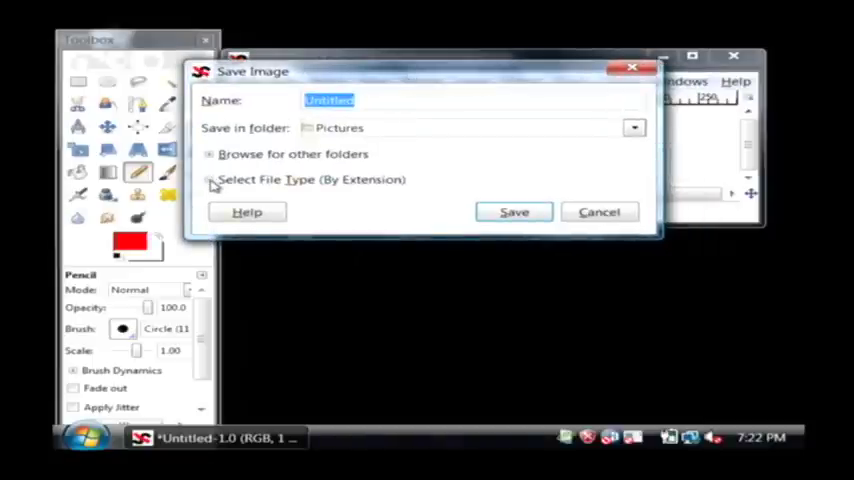
left_click(210, 179)
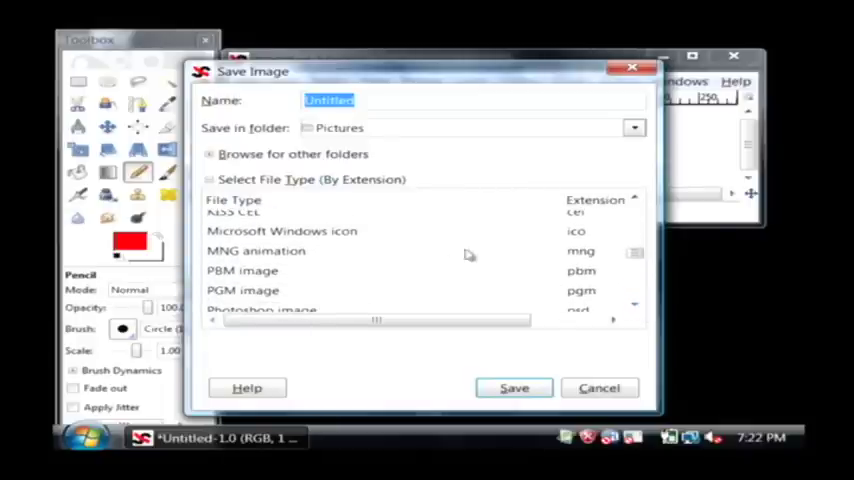
left_click(282, 231)
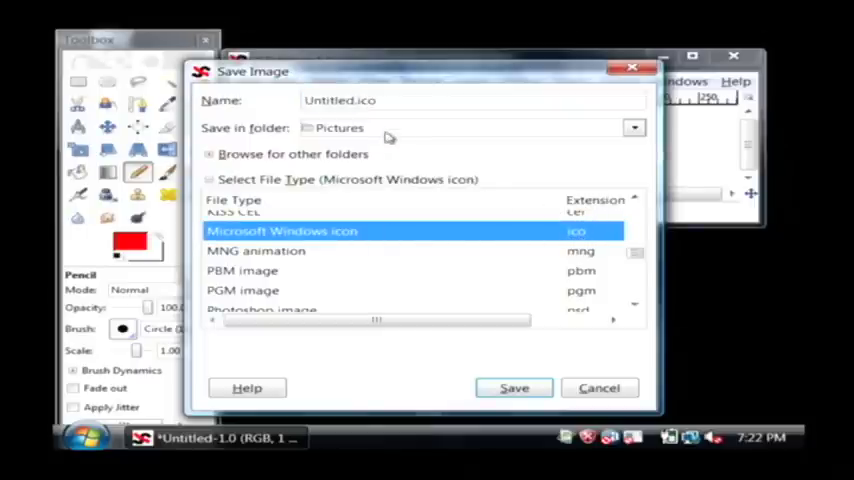
mouse_move(628, 130)
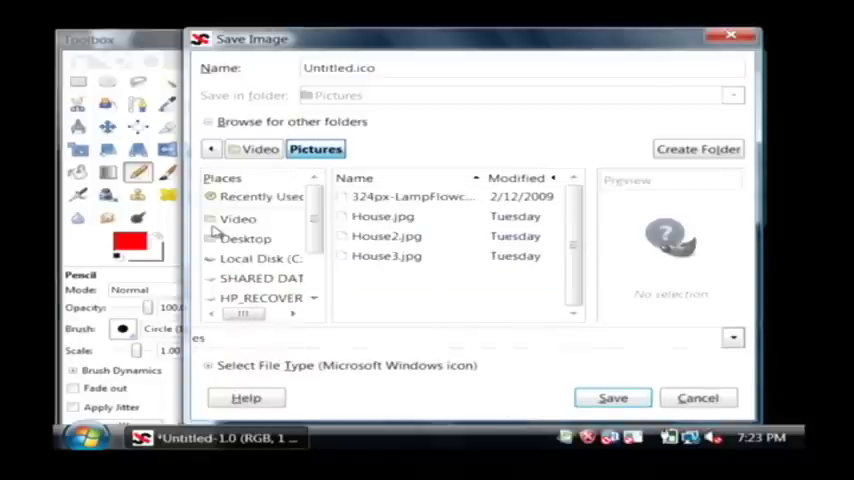
- Save the drawing as MyIcon.ico in the Pictures folder
left_click(260, 148)
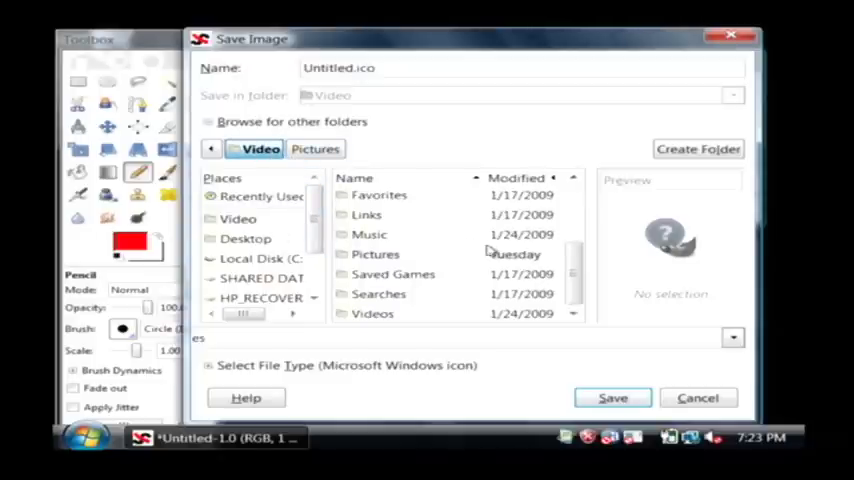
left_click(315, 148)
type("MyIcon")
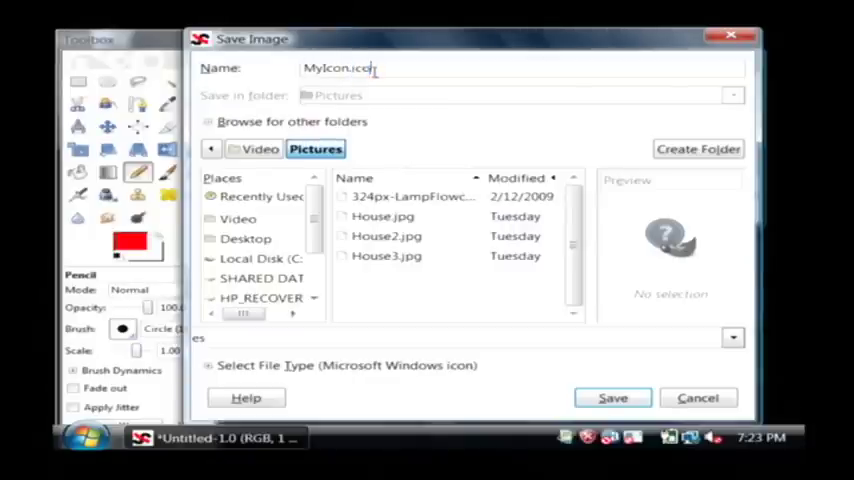
key("BackSpace")
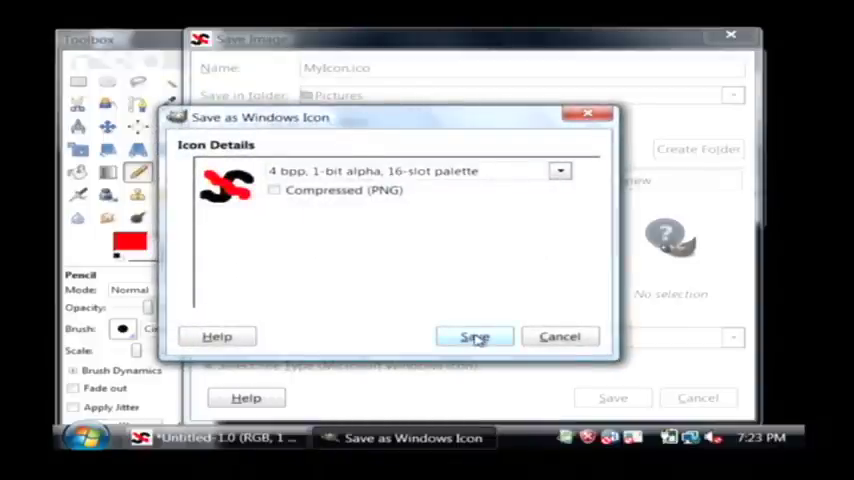
left_click(474, 336)
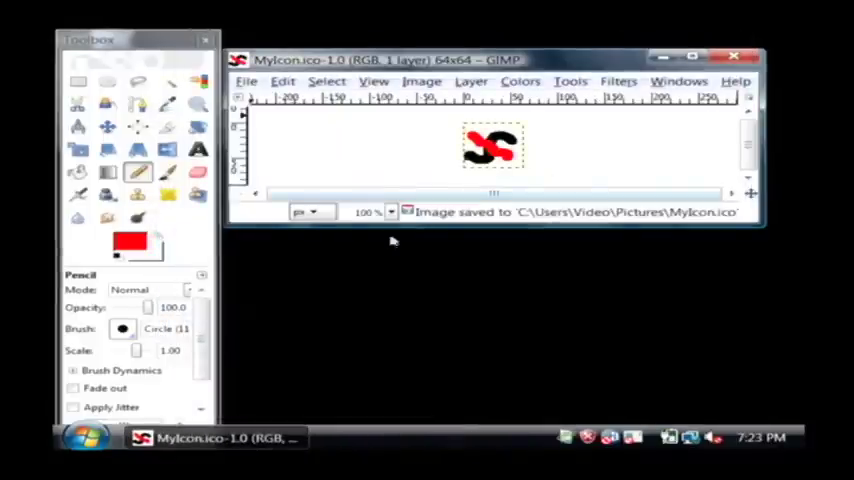
- Show the context menu for Notepad in the Start menu
left_click(82, 437)
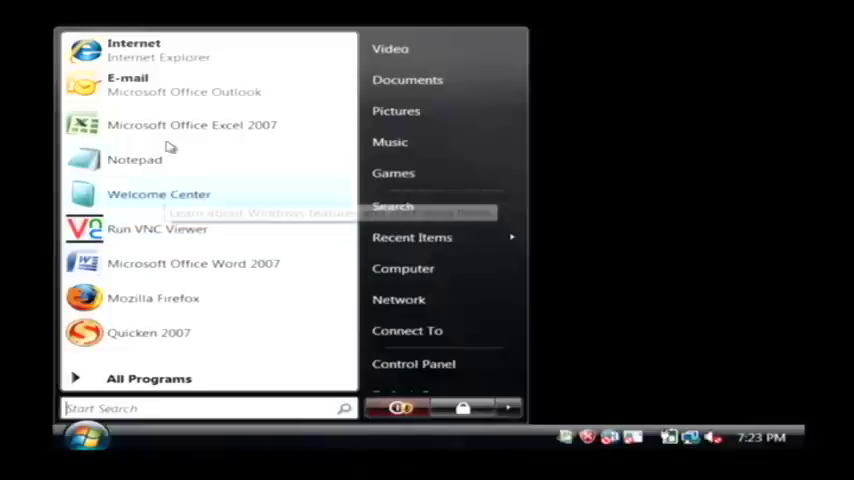
right_click(134, 159)
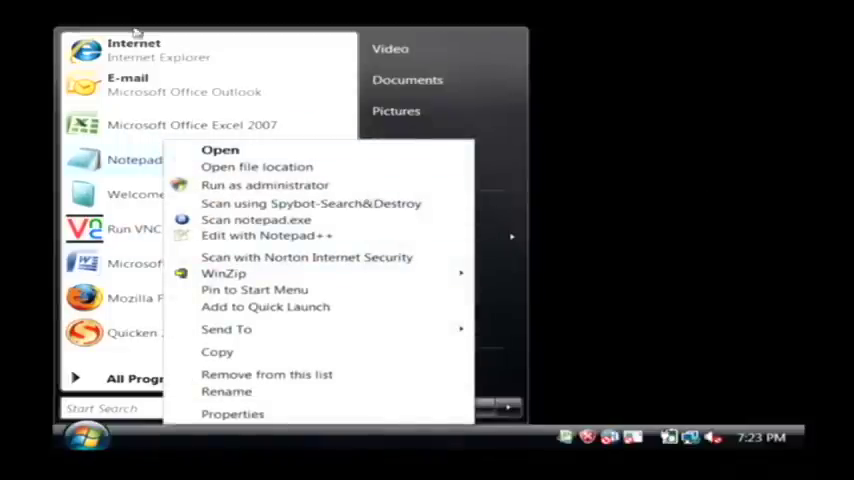
mouse_move(226, 329)
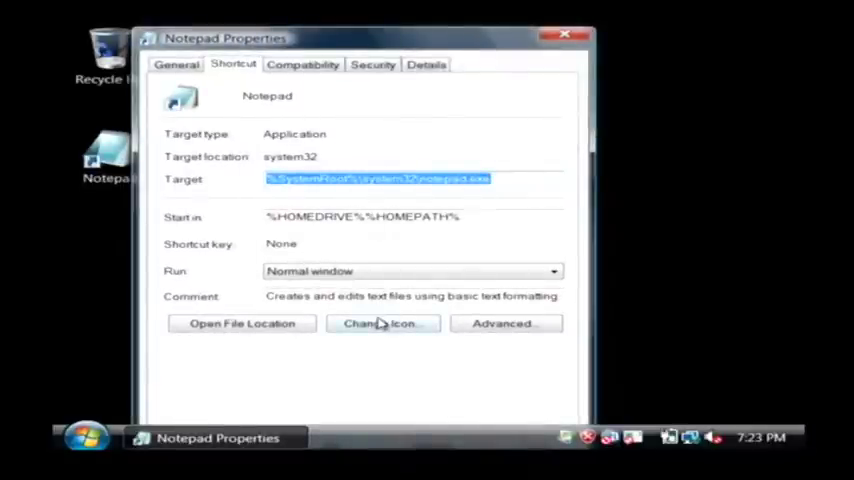
- Change the Notepad shortcut icon to MyIcon.ico from Pictures
left_click(380, 323)
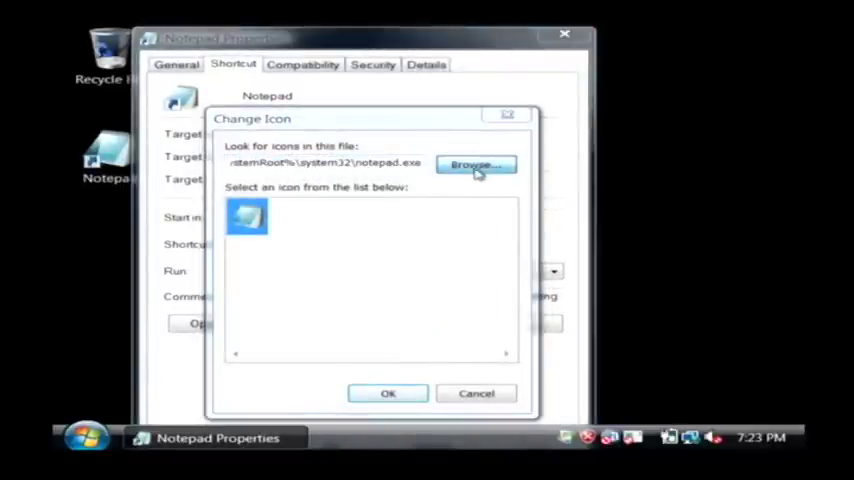
left_click(477, 165)
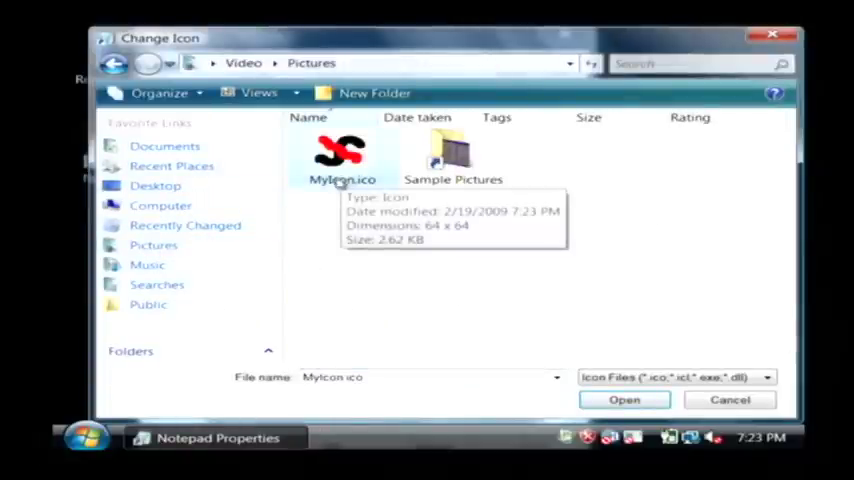
left_click(624, 399)
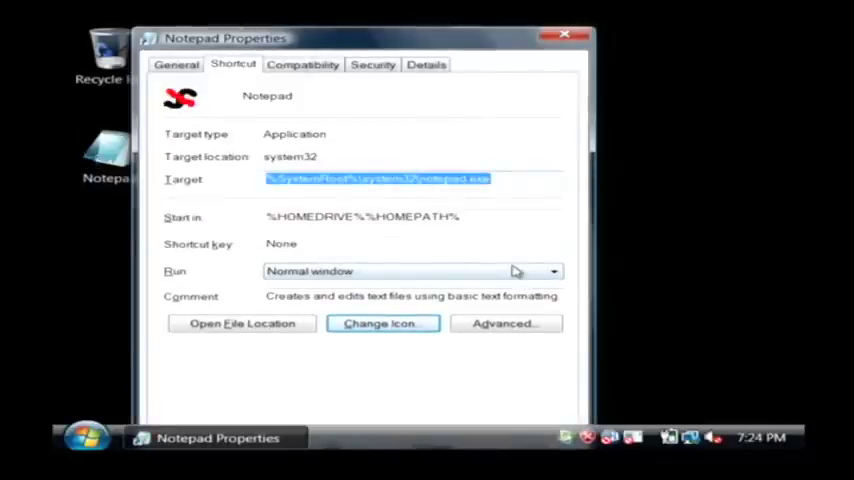
- Confirm the Notepad Properties dialog to apply the squiggle icon
left_click(564, 35)
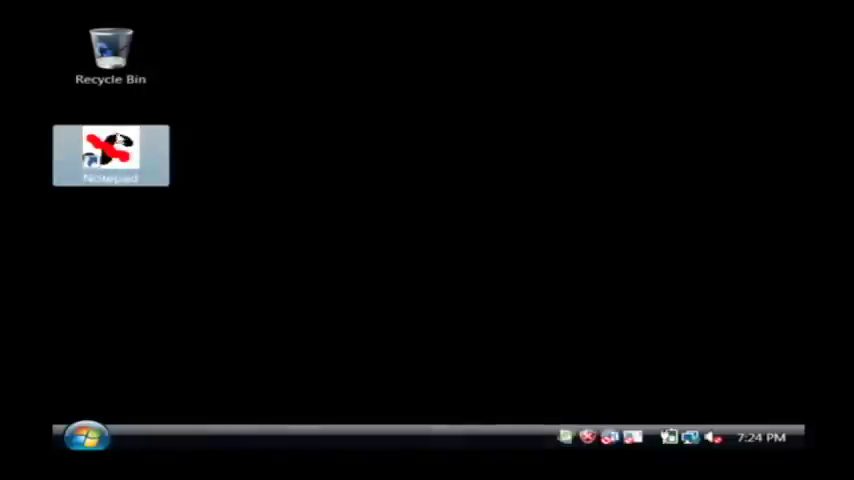